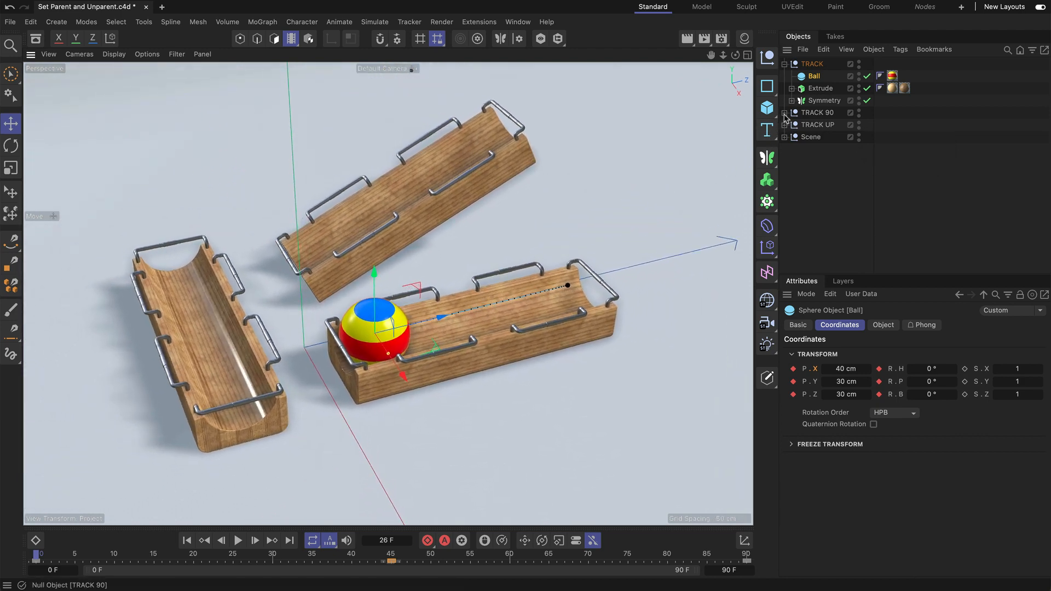
- Move Ball under the TRACK 90 null so it rolls along the angled left track
click(255, 541)
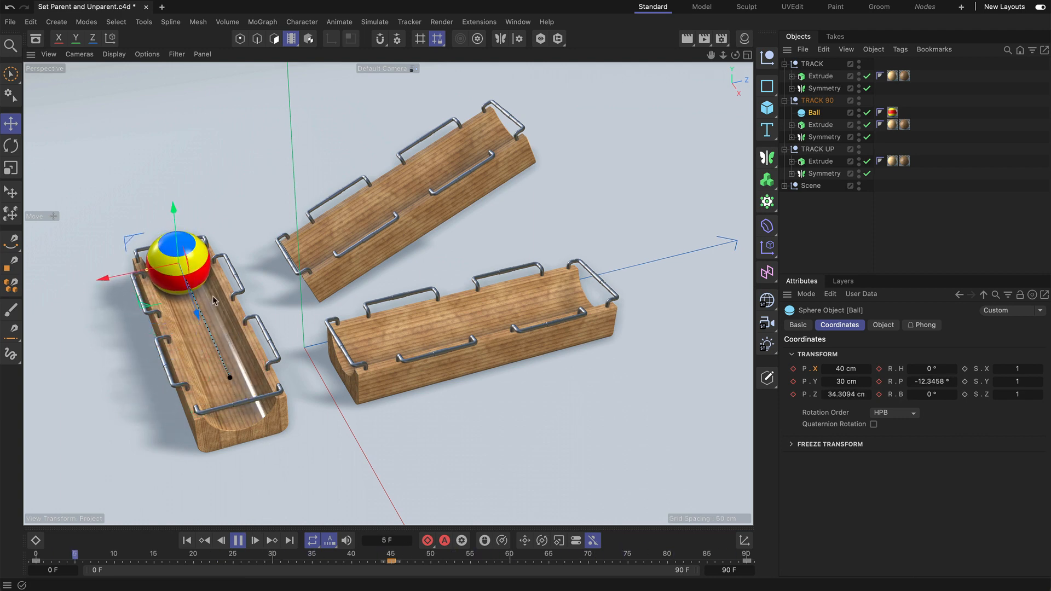